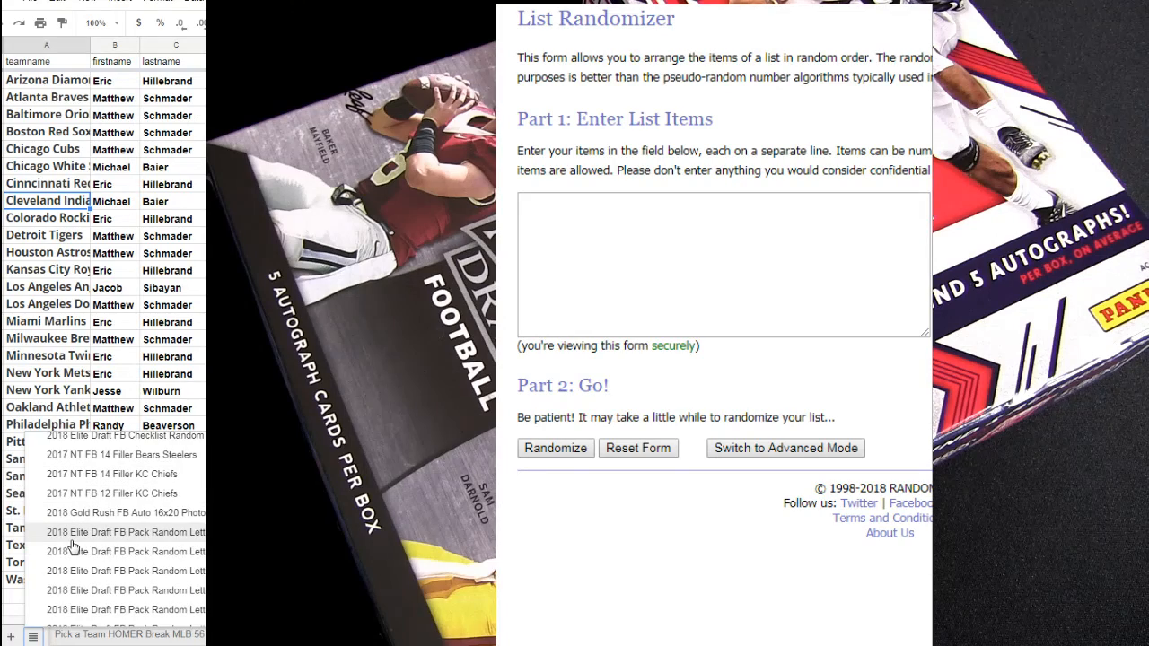
{"action": "mouse_move", "coordinate": [99, 610]}
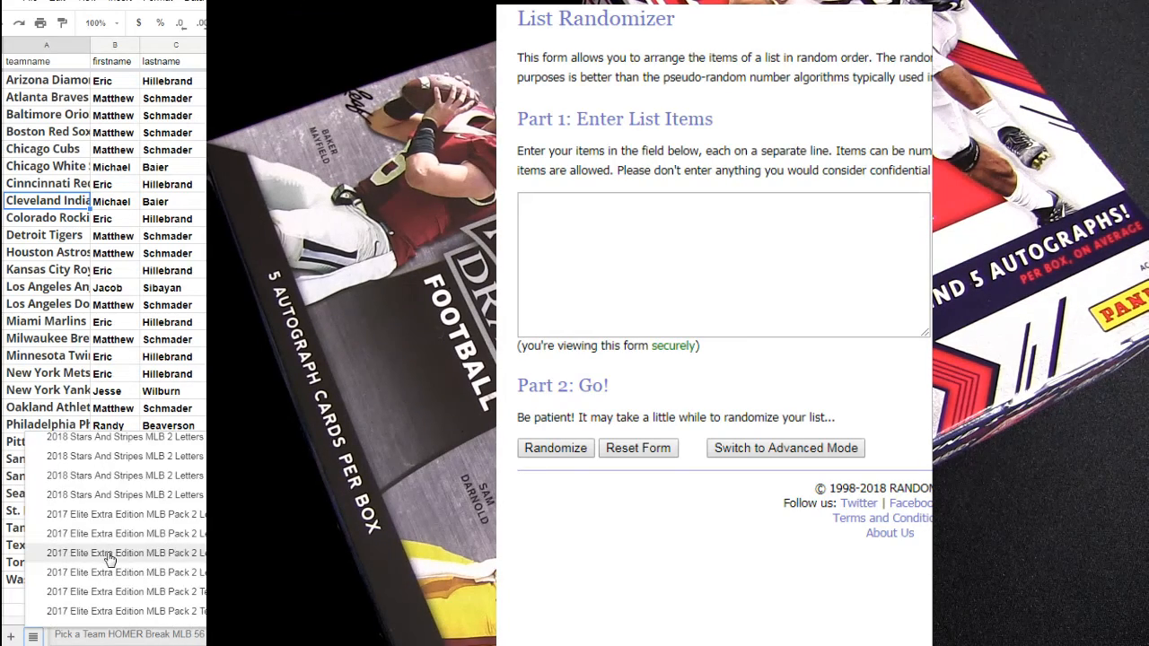
Scroll the 2018 Elite Draft FB Pack Random Letters sheet to show names beside letters A–L
{"action": "scroll", "scroll_direction": "down", "scroll_amount": 3}
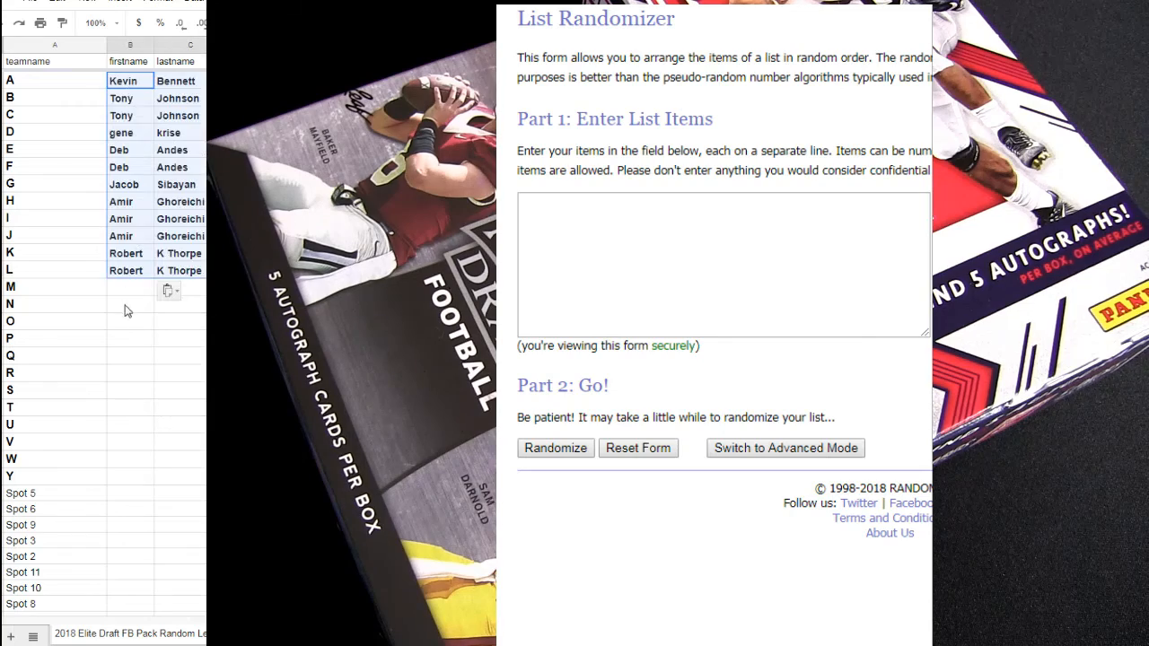
Fill names down through letter Y and copy the 24 participant names
{"action": "scroll", "scroll_direction": "down", "scroll_amount": 3}
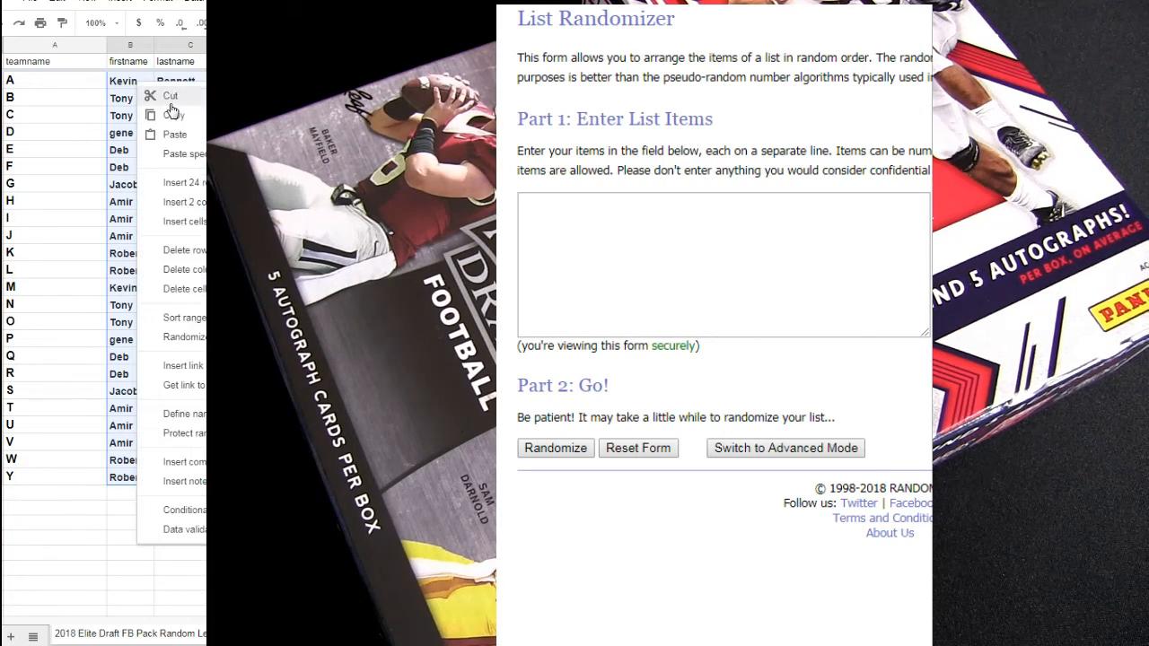
{"action": "left_click", "coordinate": [174, 134]}
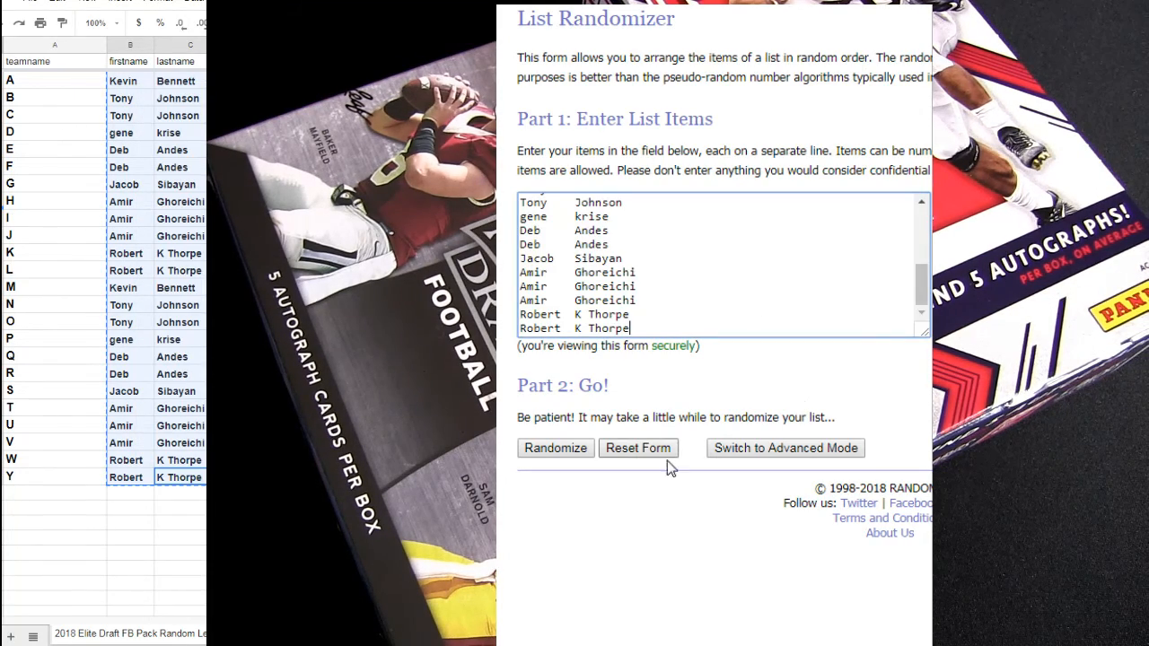
Randomize the 24 names, then reshuffle them again with Again!
{"action": "left_click", "coordinate": [554, 447]}
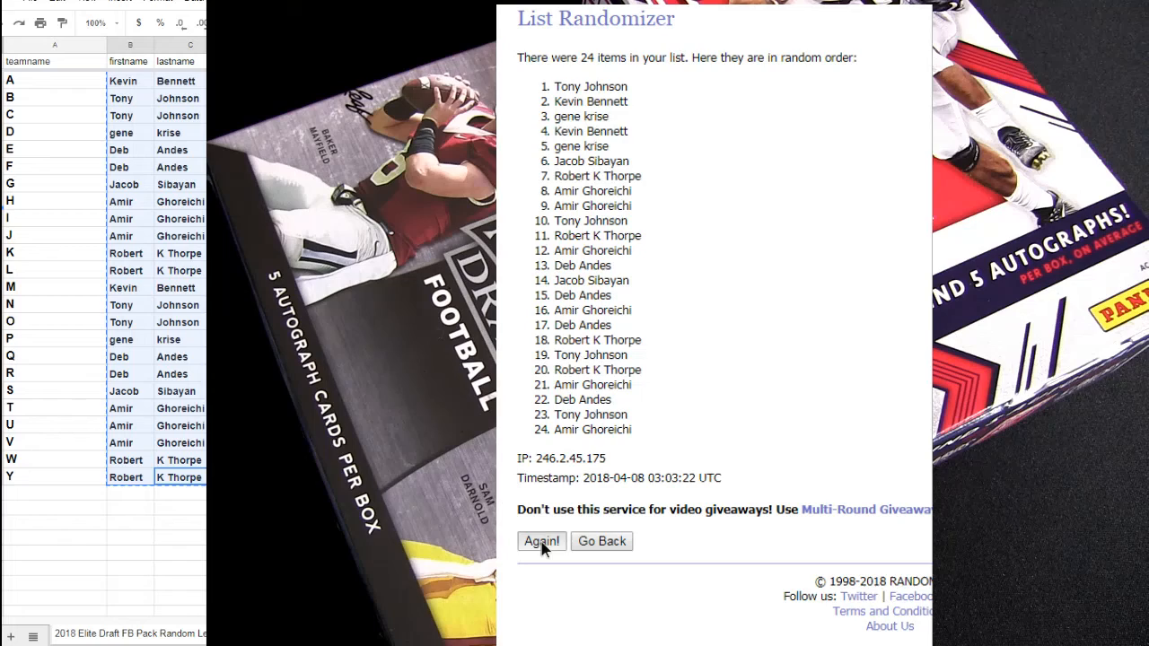
{"action": "left_click", "coordinate": [540, 541]}
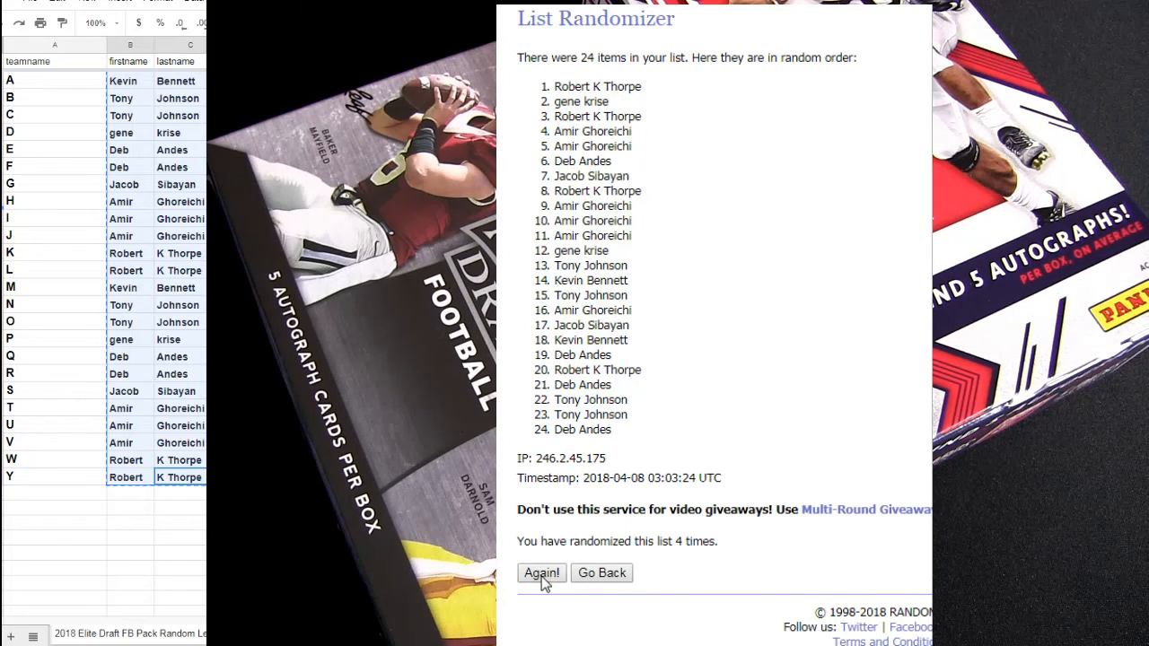
{"action": "left_click", "coordinate": [541, 573]}
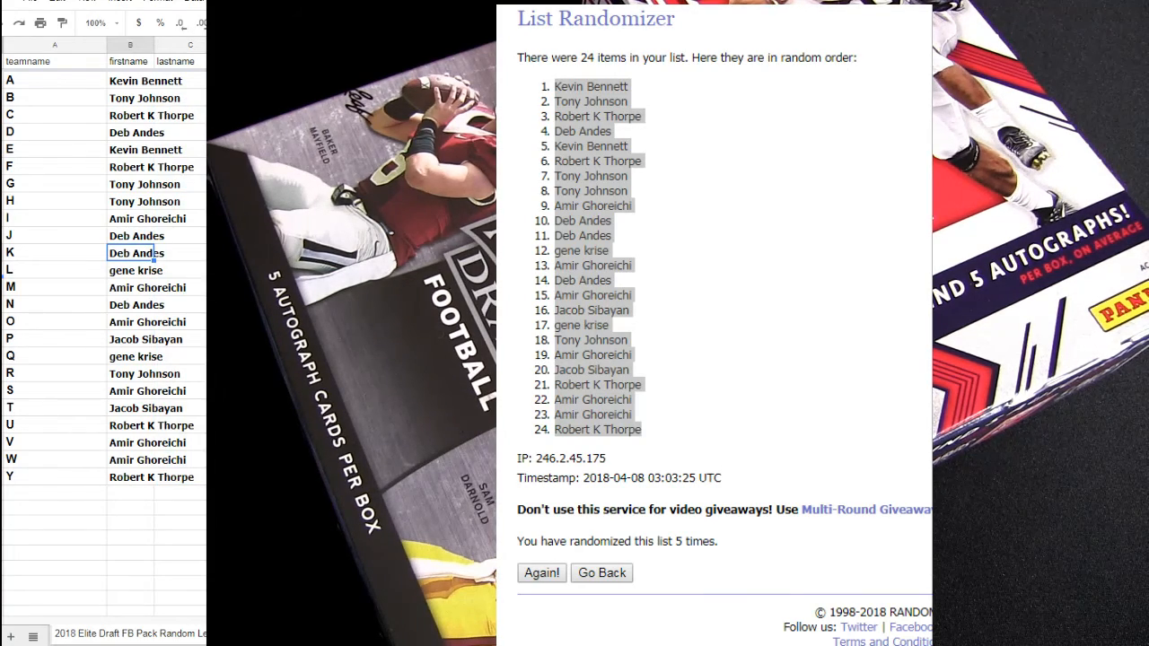
Return to the empty List Randomizer entry form with Go Back
{"action": "left_click", "coordinate": [600, 573]}
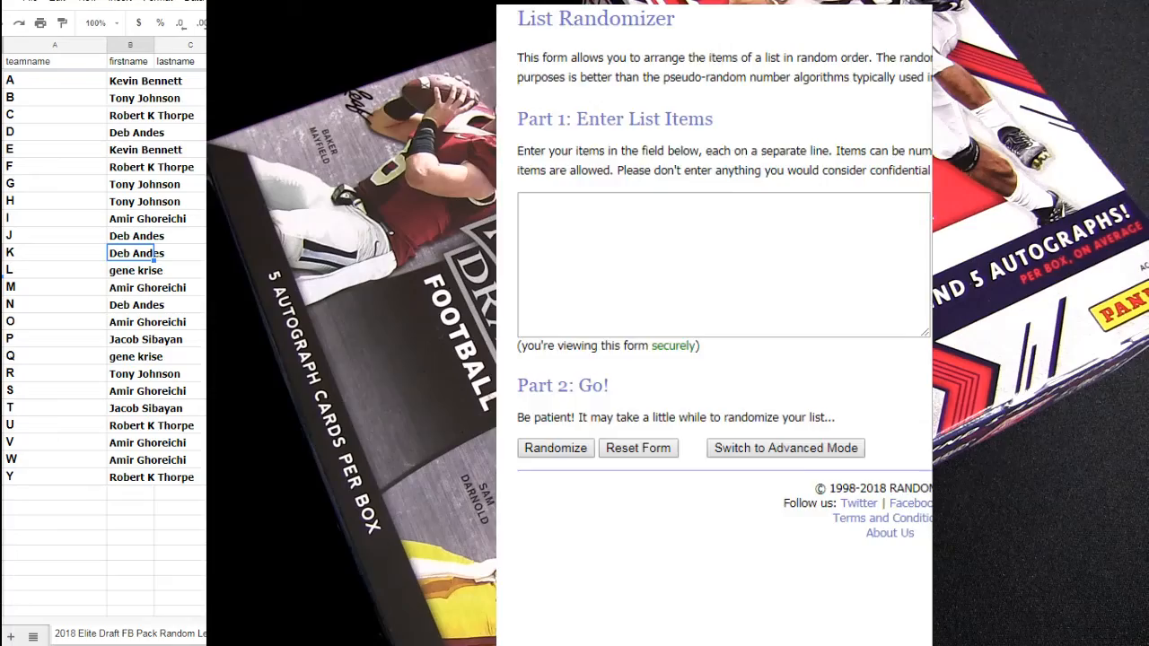